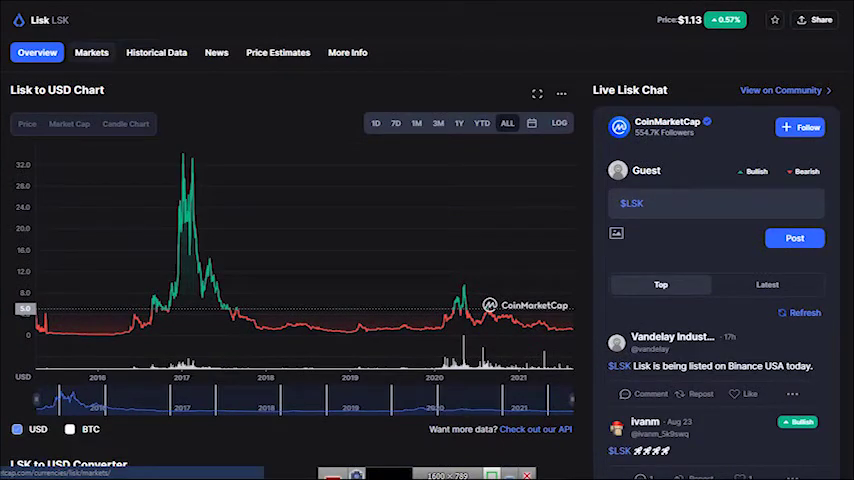
# Show the Lisk (LSK) Markets table with exchanges, pairs, prices and volumes.
pyautogui.click(92, 52)
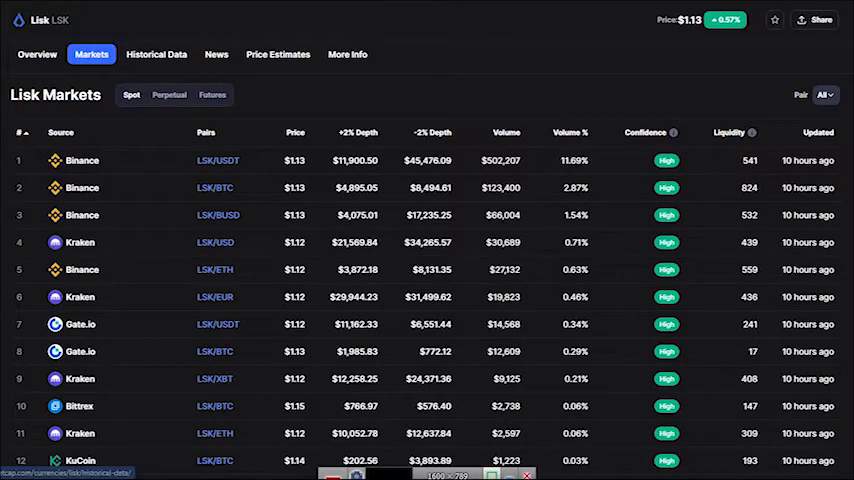
pyautogui.scroll(-3)
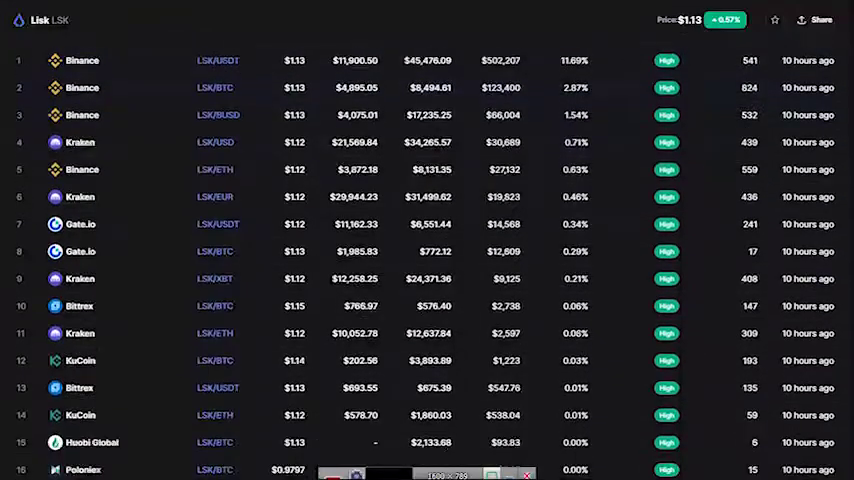
pyautogui.scroll(-3)
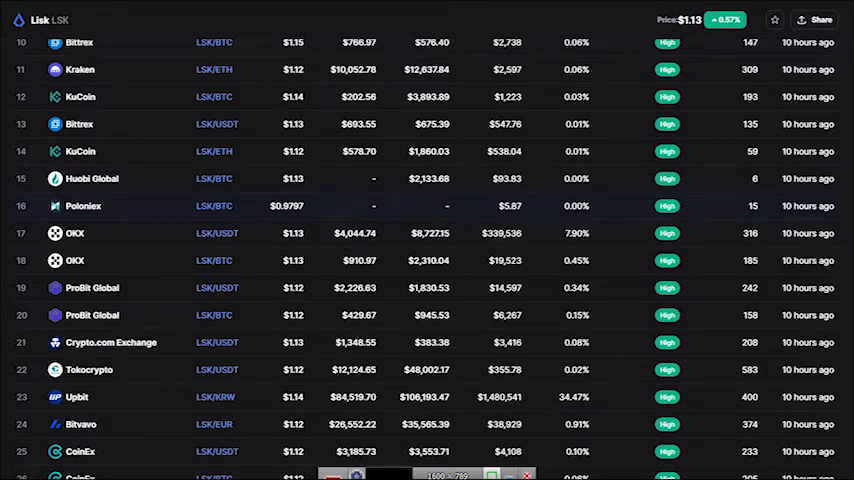
pyautogui.scroll(-3)
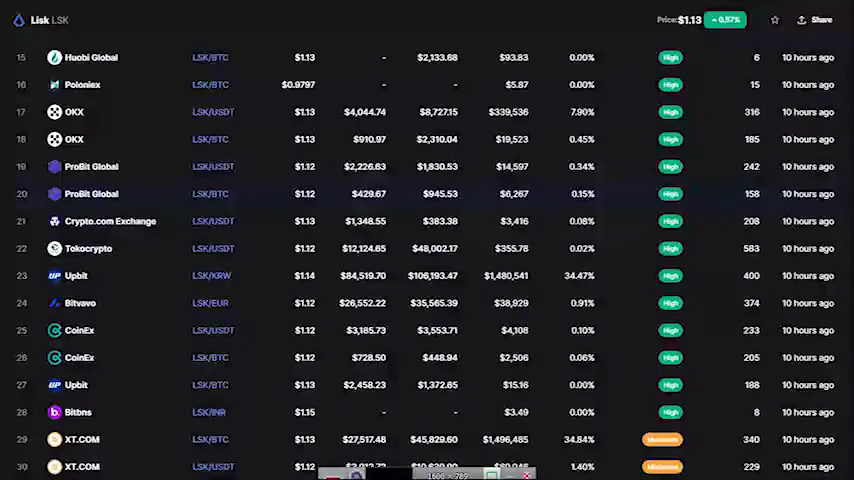
pyautogui.scroll(-3)
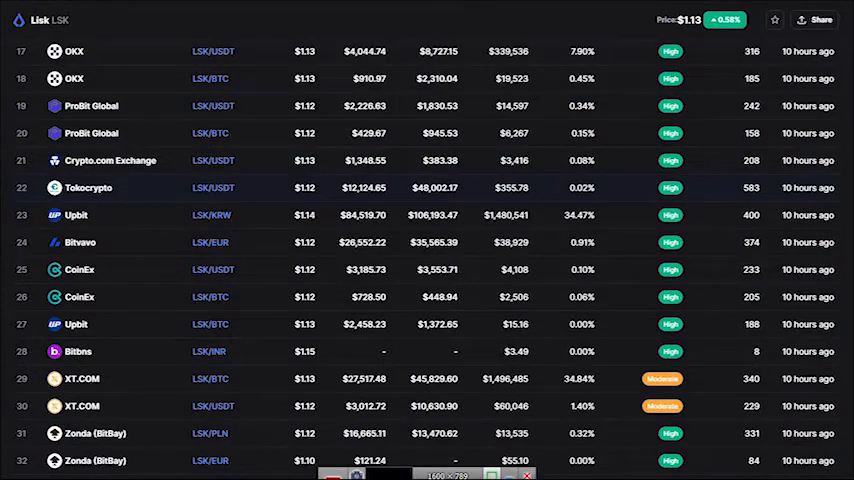
pyautogui.scroll(-3)
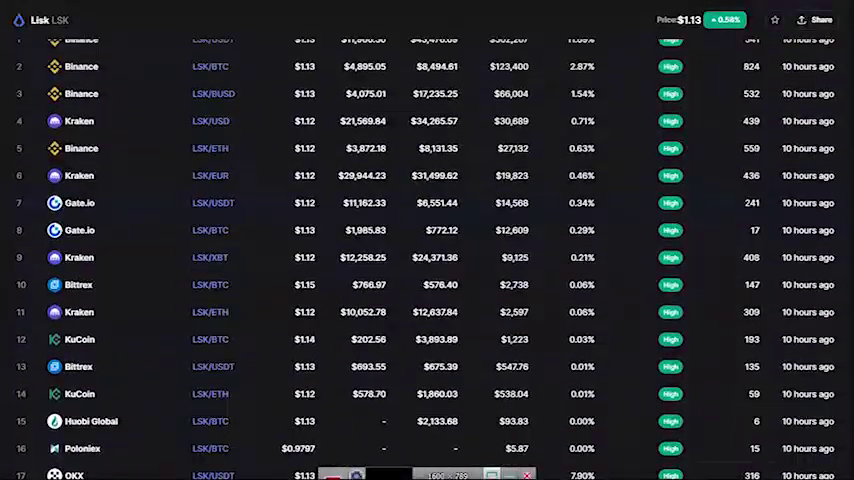
pyautogui.scroll(3)
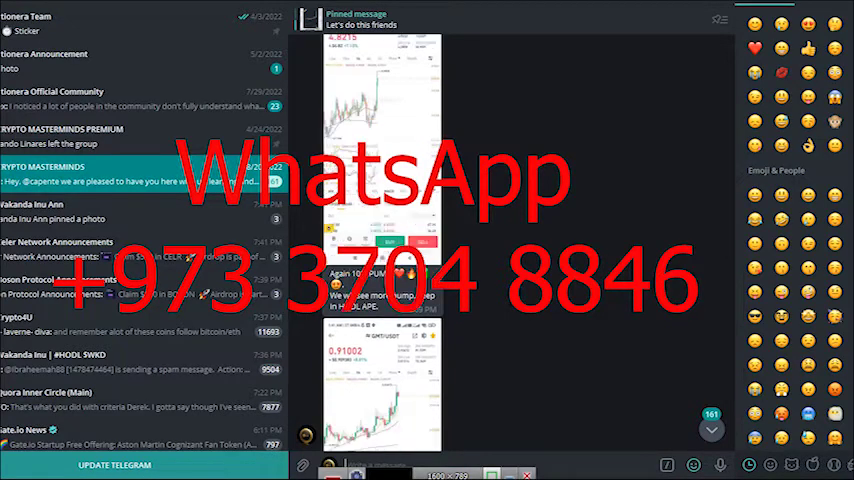
# Scroll the Telegram crypto group chat down to the profit posts with price charts.
pyautogui.scroll(-3)
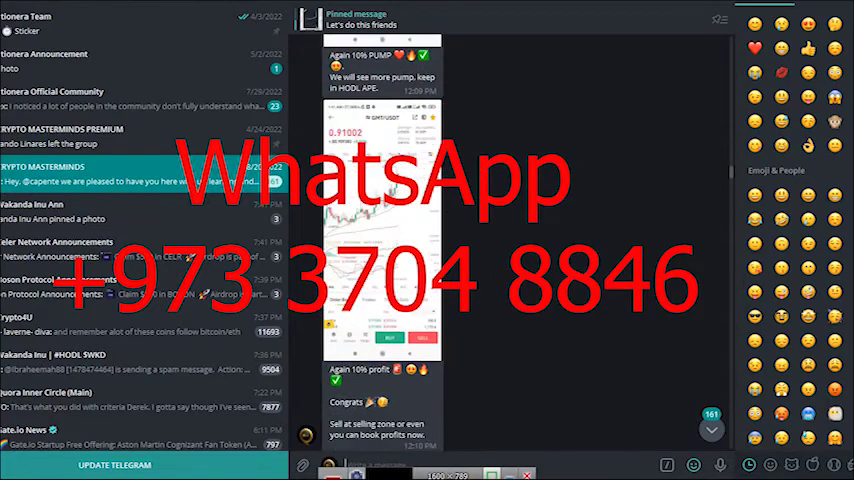